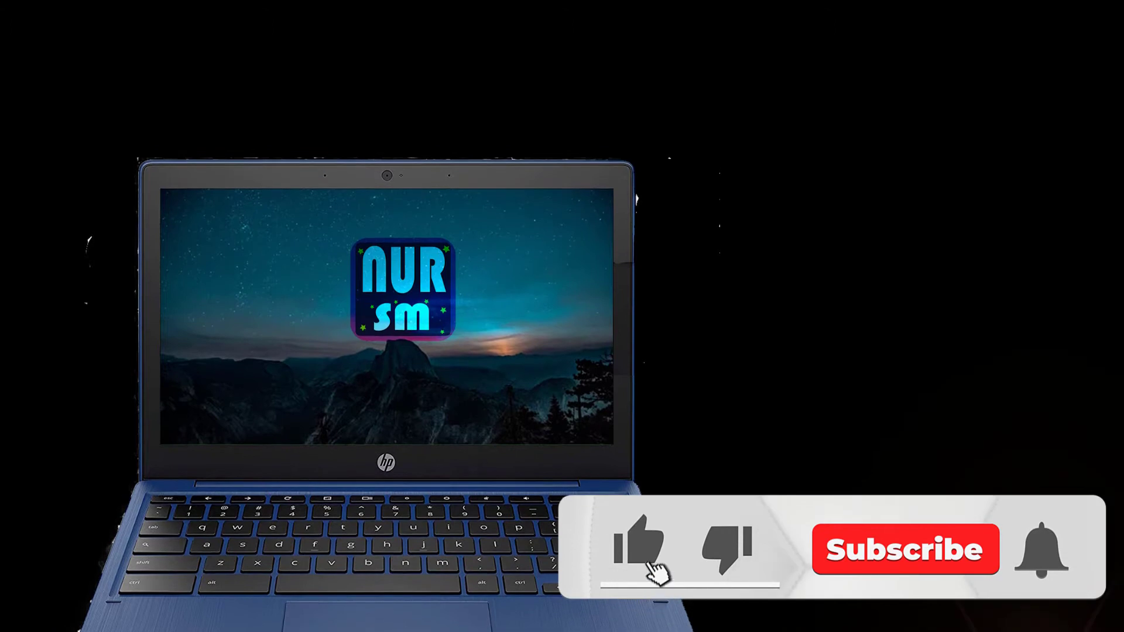
# Step: Reboot the Chromebook into the 'Chrome OS is missing or damaged' recovery screen
pyautogui.click(904, 550)
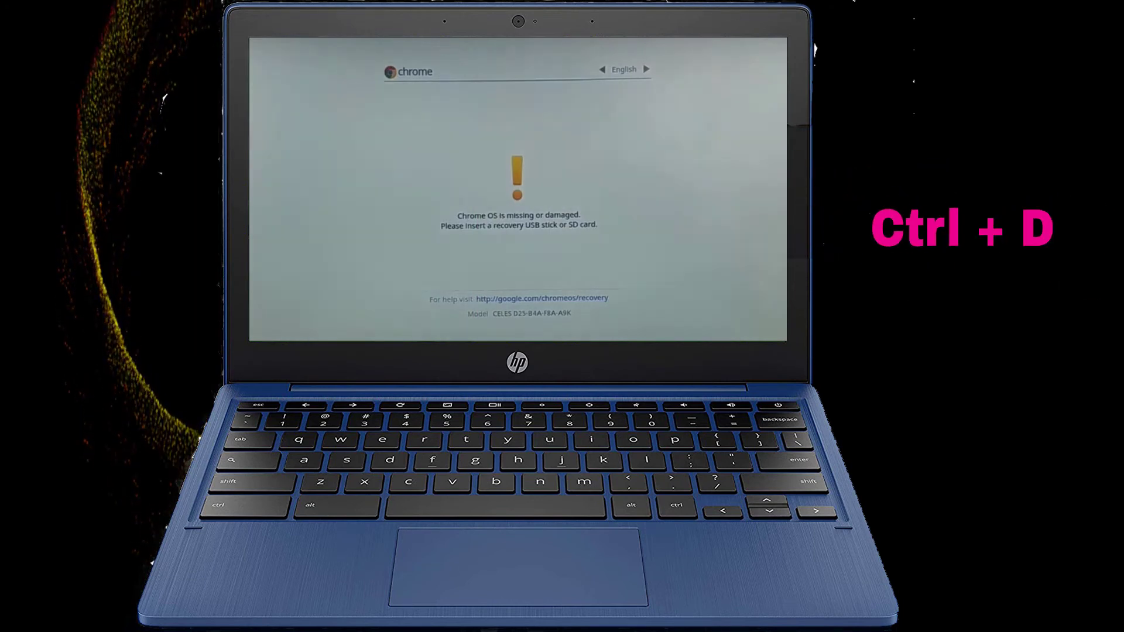
# Step: Request developer mode with Ctrl+D, bringing up the OS verification off prompt
pyautogui.press('ctrl+d')
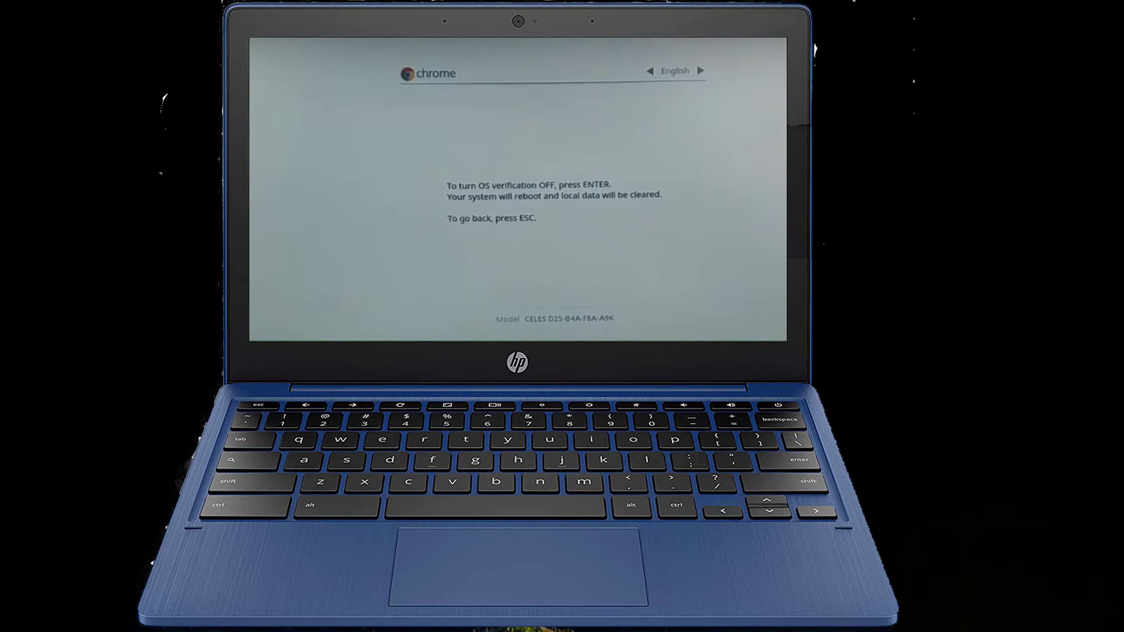
# Step: Confirm turning OS verification off so the Chromebook reboots and wipes local data
pyautogui.press('enter')
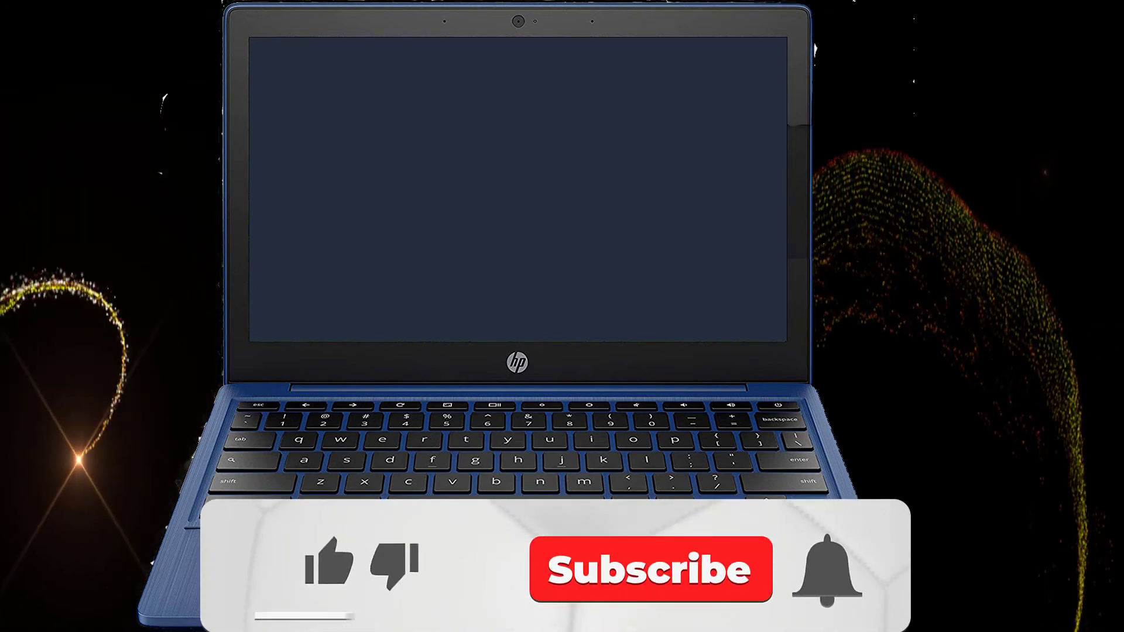
# Step: Wait through the 'transitioning to Developer Mode' screen until local data is cleared
pyautogui.click(309, 571)
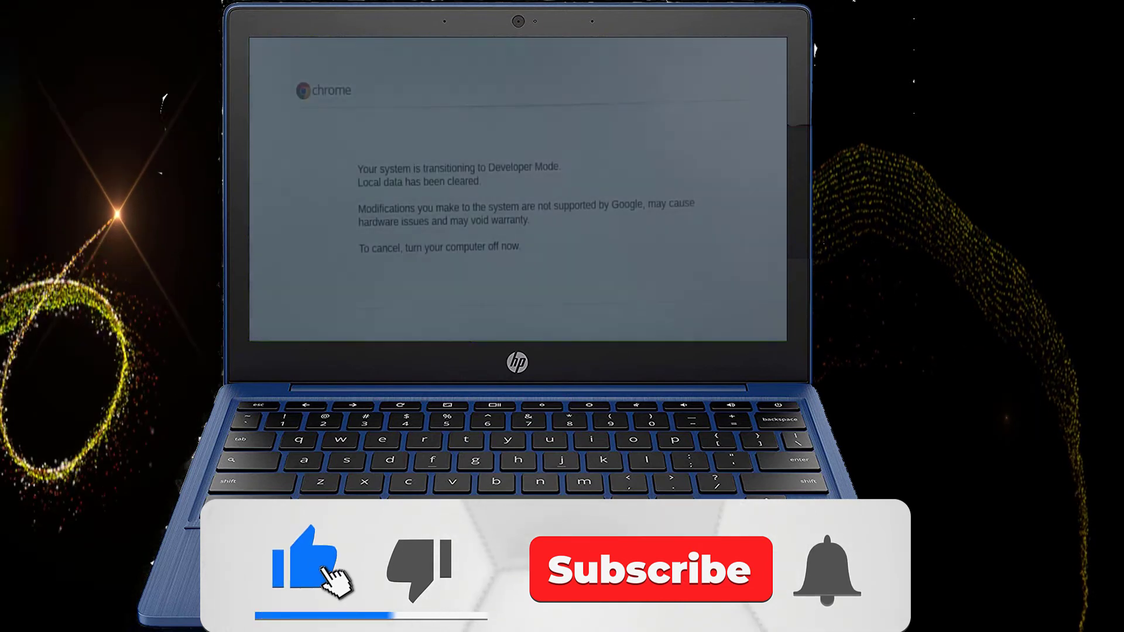
pyautogui.click(649, 572)
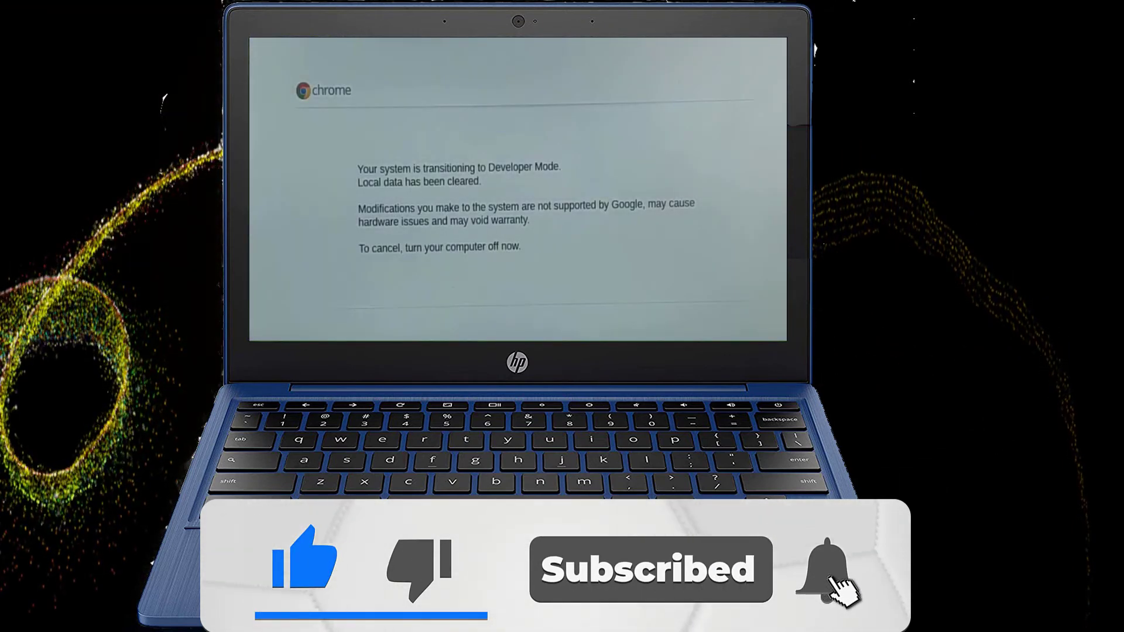
pyautogui.click(828, 574)
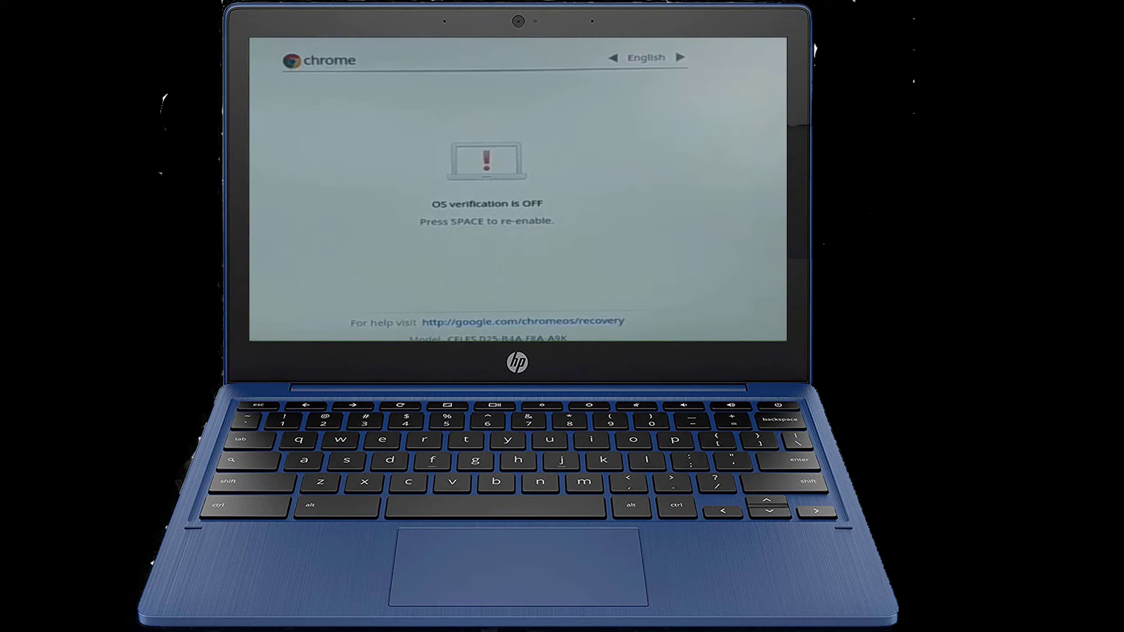
# Step: Continue booting from the 'OS verification is OFF' screen with Ctrl+D
pyautogui.press('ctrl+d')
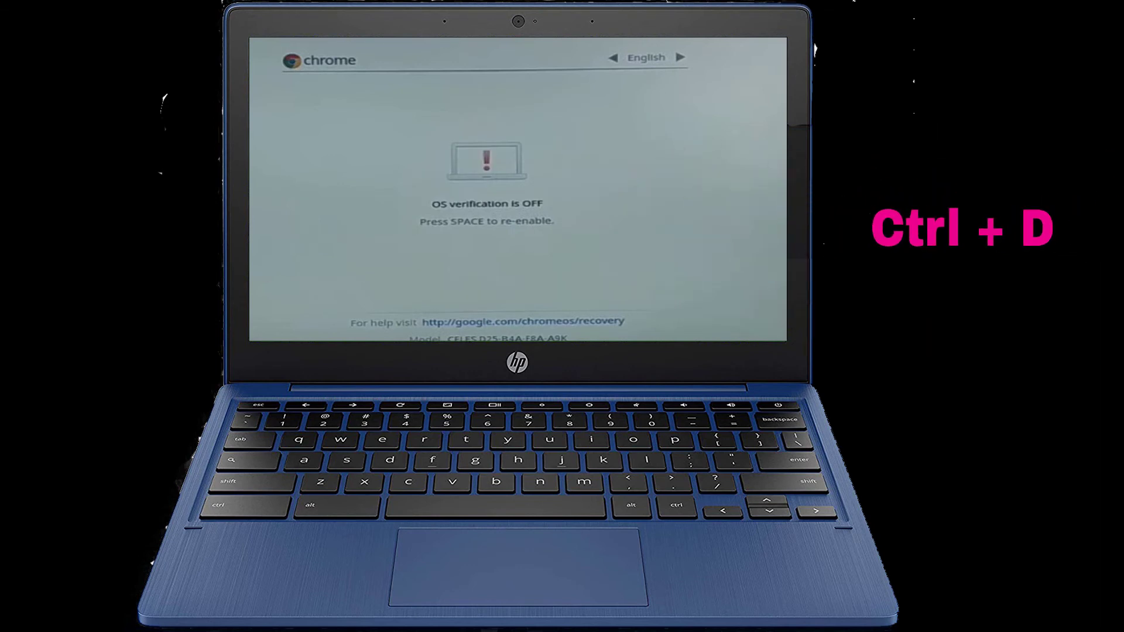